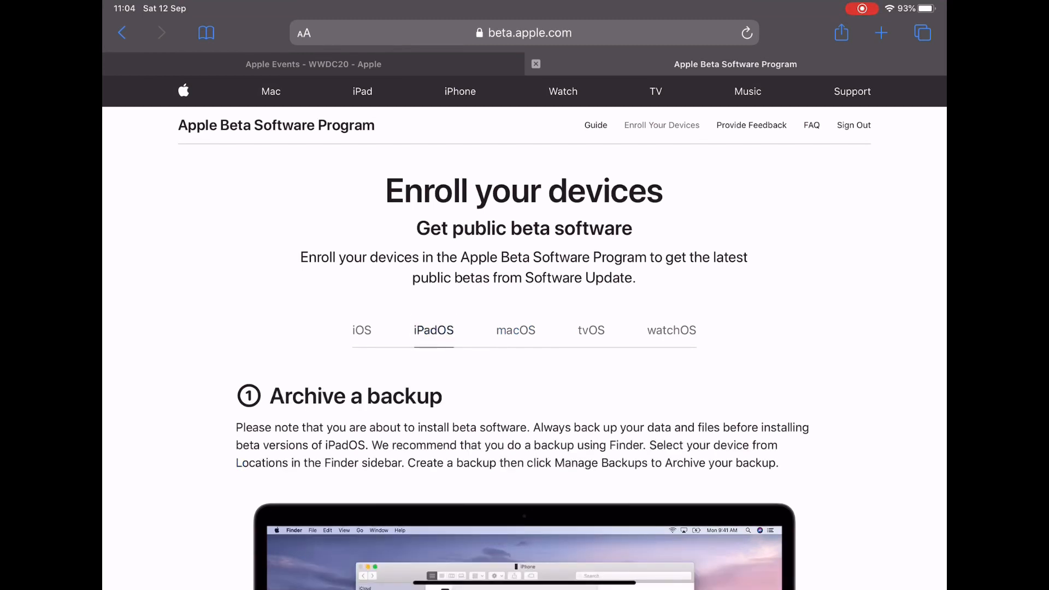
- Scroll the Enroll your devices page past the backup section to the Install profile and Update your iPad steps
{"action": "scroll", "scroll_direction": "down", "scroll_amount": 3}
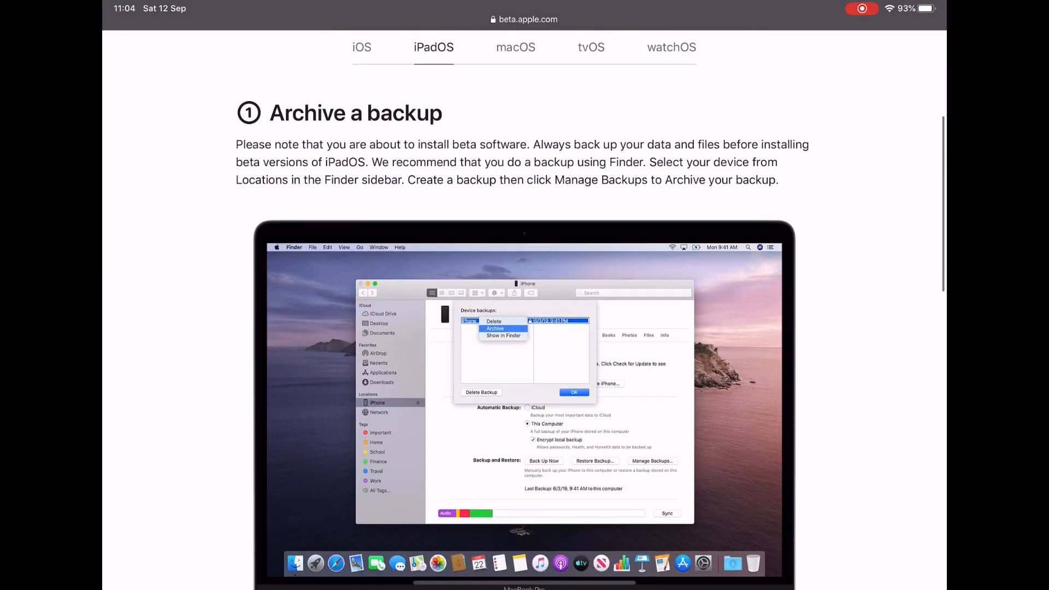
{"action": "scroll", "scroll_direction": "down", "scroll_amount": 3}
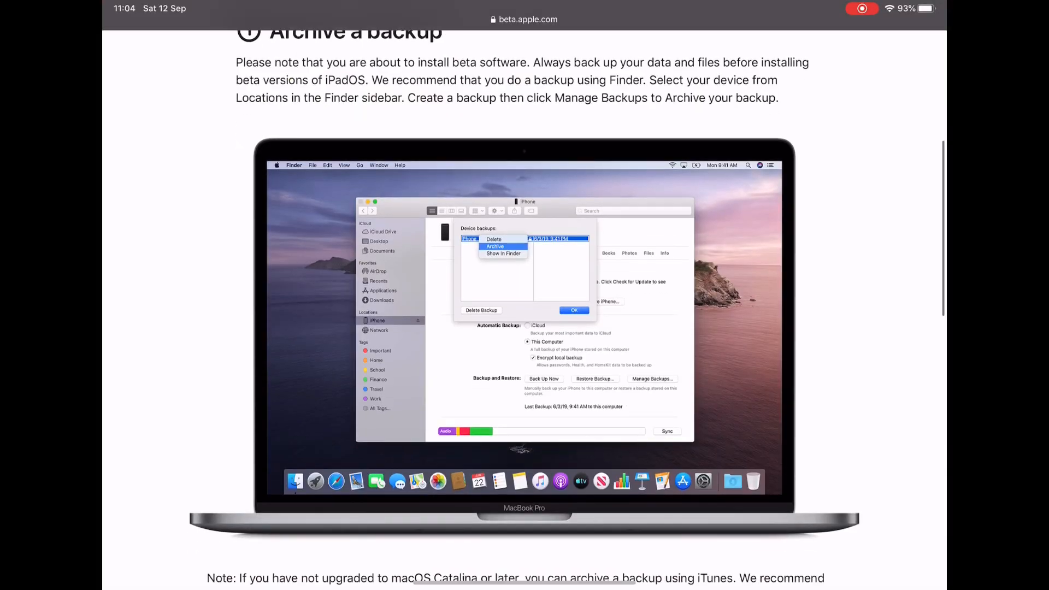
{"action": "scroll", "scroll_direction": "down", "scroll_amount": 3}
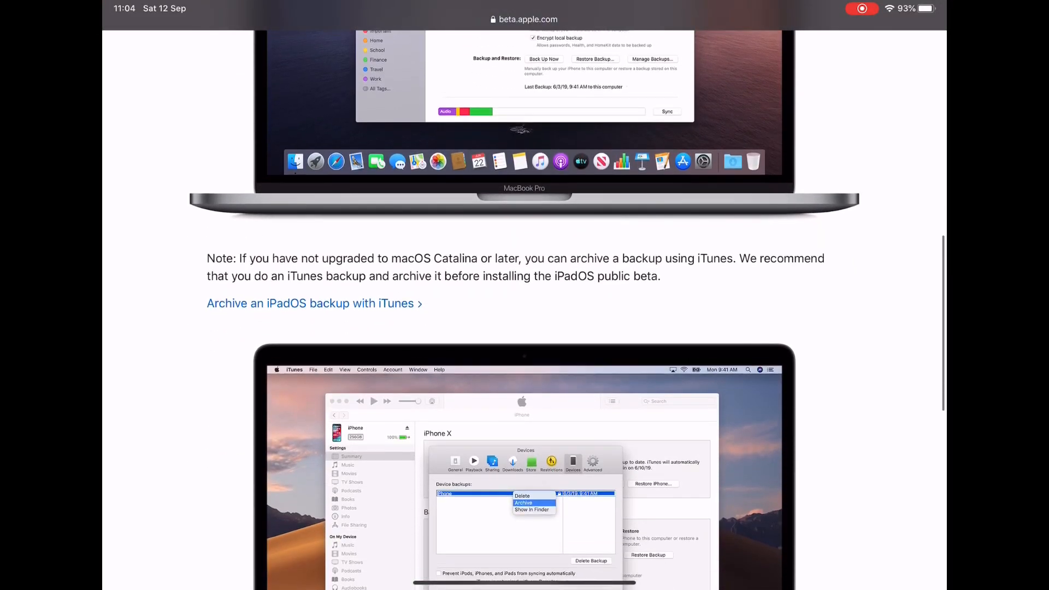
{"action": "scroll", "scroll_direction": "down", "scroll_amount": 3}
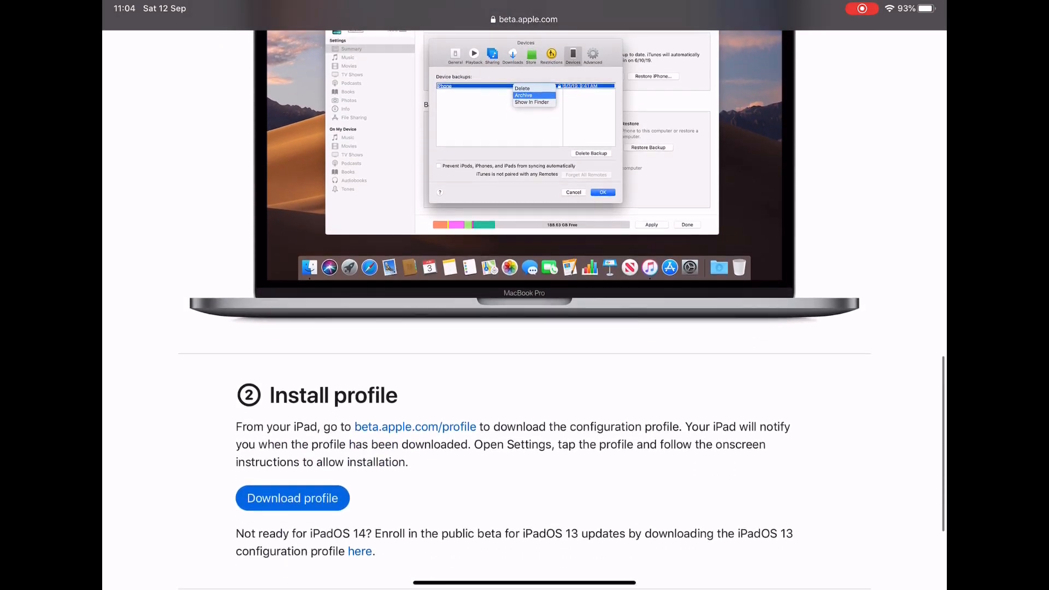
{"action": "scroll", "scroll_direction": "down", "scroll_amount": 3}
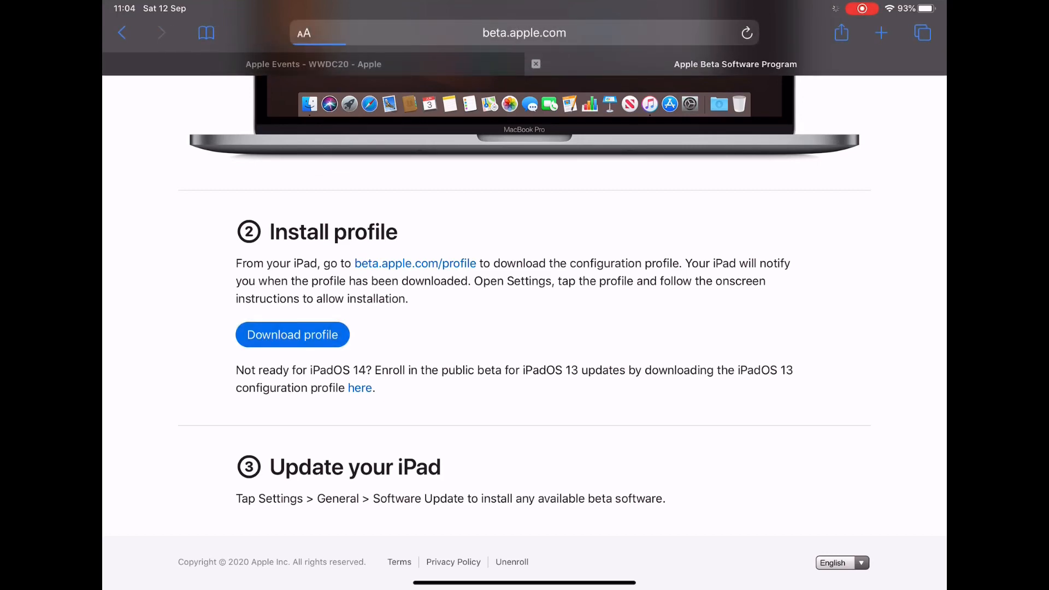
{"action": "left_click", "coordinate": [291, 334]}
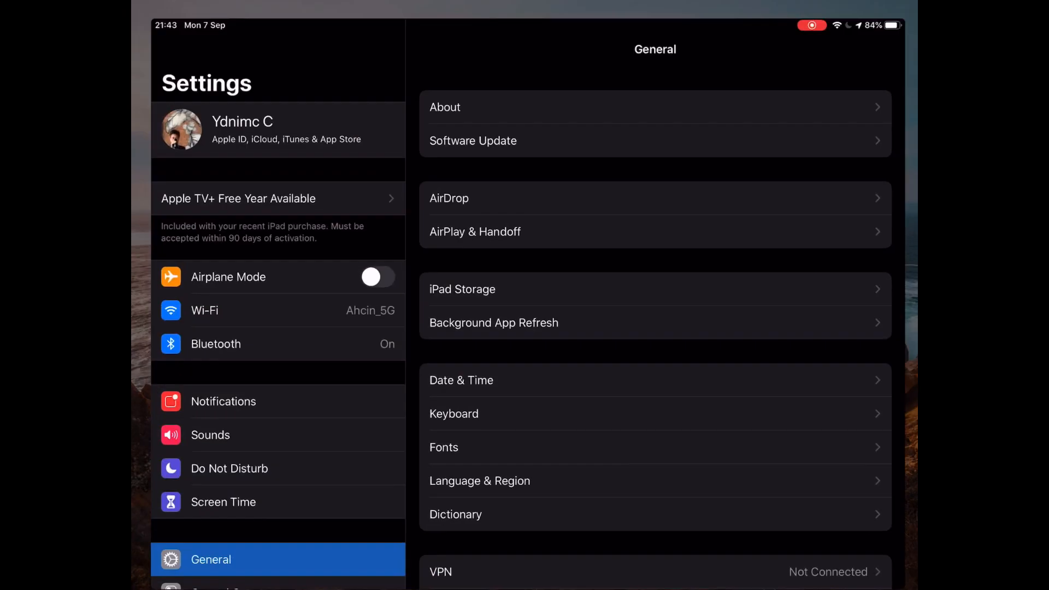
- Go to General > Software Update and view the available iPadOS 14 Public Beta 7 download
{"action": "scroll", "scroll_direction": "down", "scroll_amount": 3}
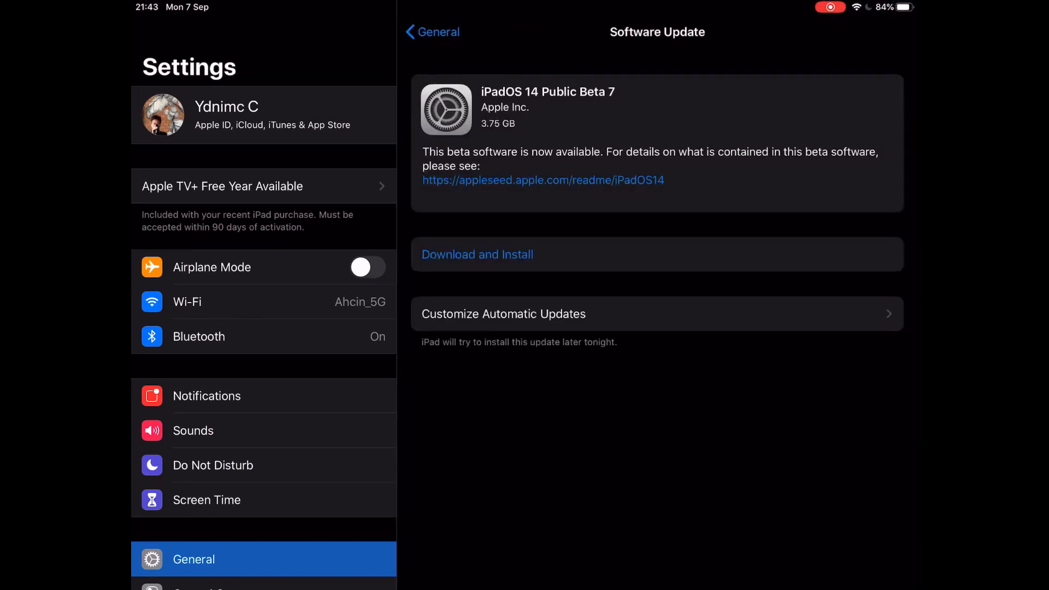
{"action": "left_click", "coordinate": [477, 254]}
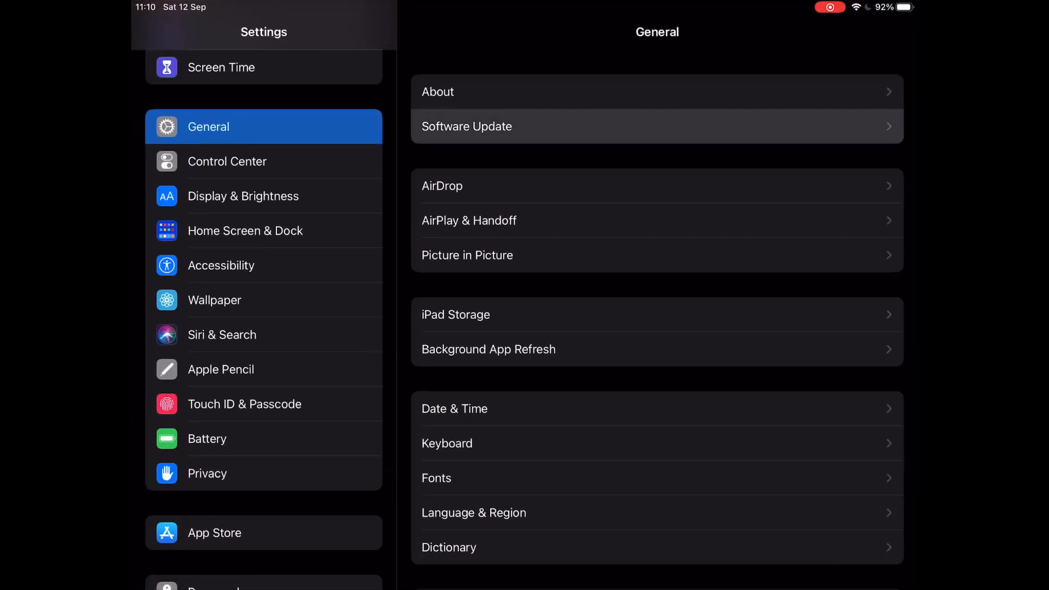
{"action": "left_click", "coordinate": [467, 127]}
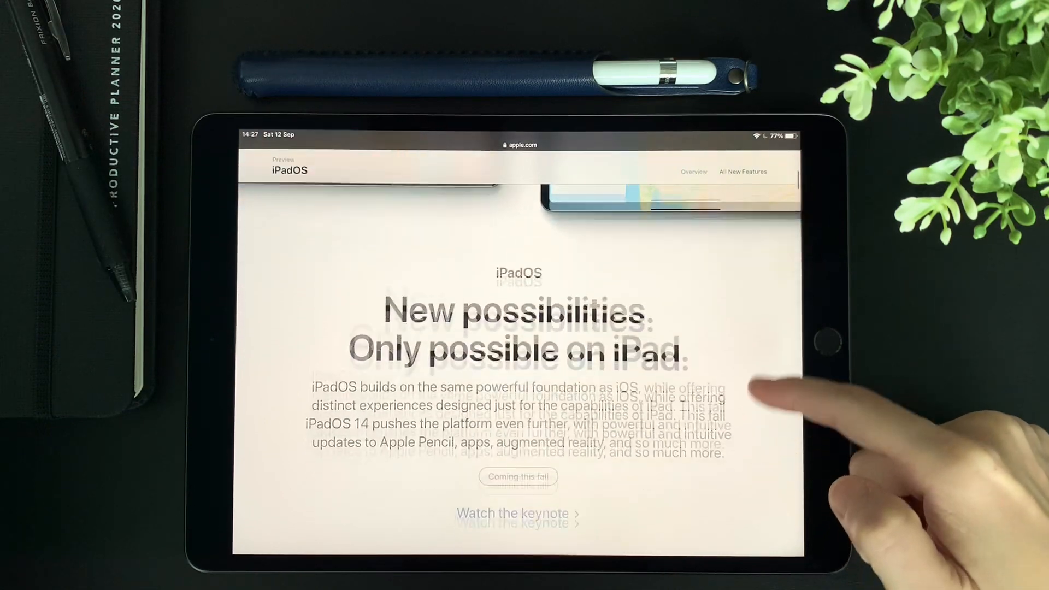
- Scroll the Today View before entering jiggle mode and opening the widget gallery
{"action": "scroll", "scroll_direction": "down", "scroll_amount": 3}
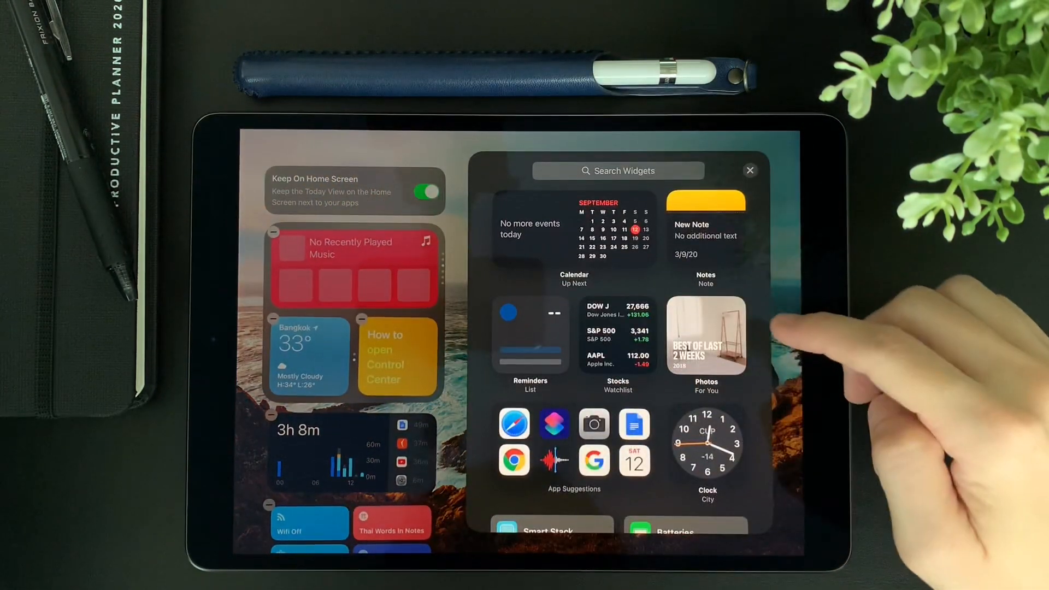
- Browse and close the widget gallery, scroll the Today View in edit mode, then reopen the gallery with Podcasts atop the stack
{"action": "scroll", "scroll_direction": "down", "scroll_amount": 3}
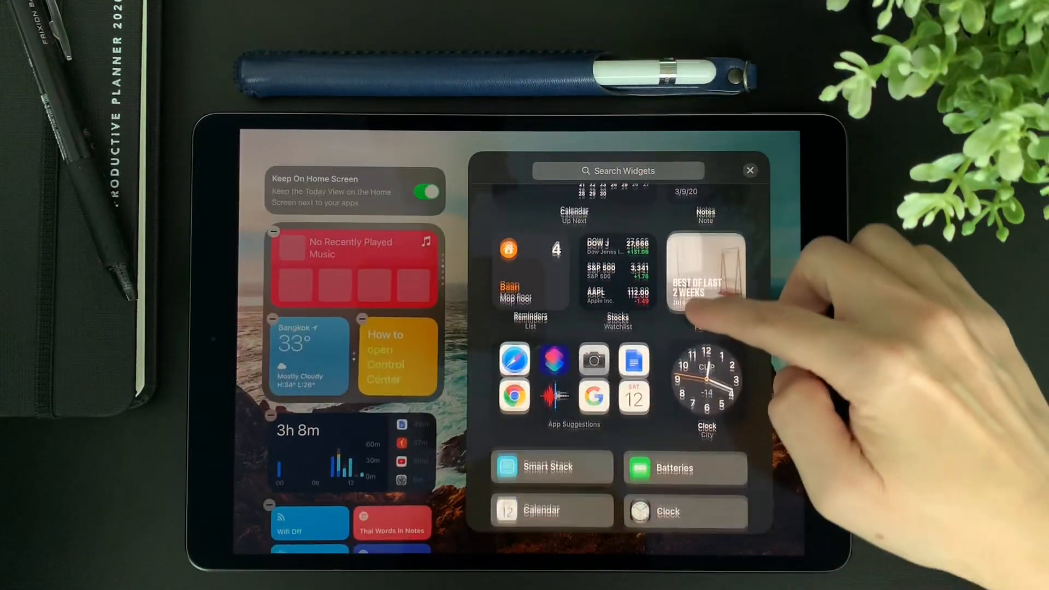
{"action": "scroll", "scroll_direction": "down", "scroll_amount": 3}
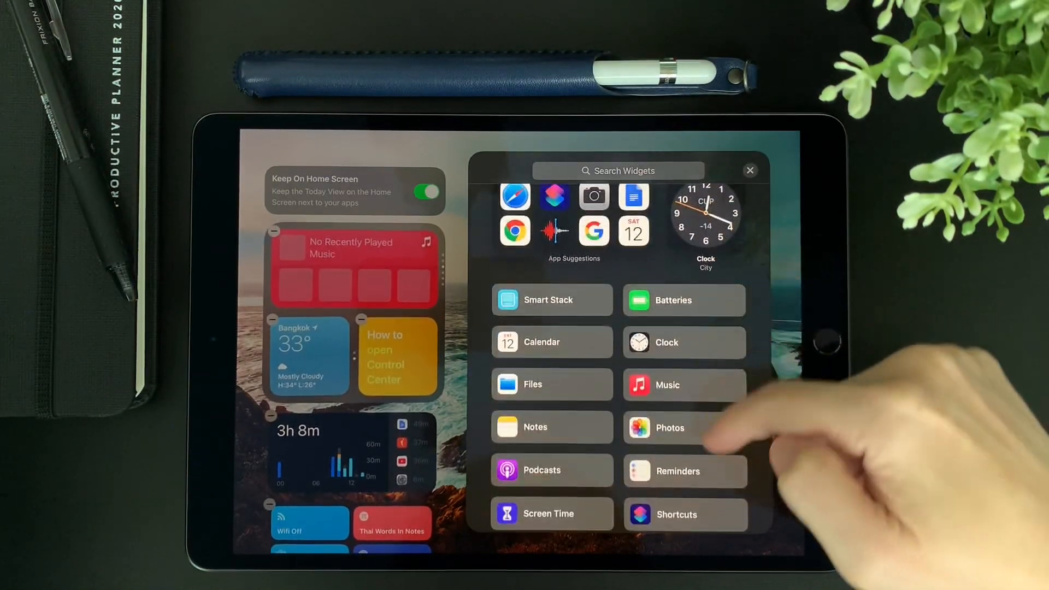
{"action": "left_click", "coordinate": [749, 171]}
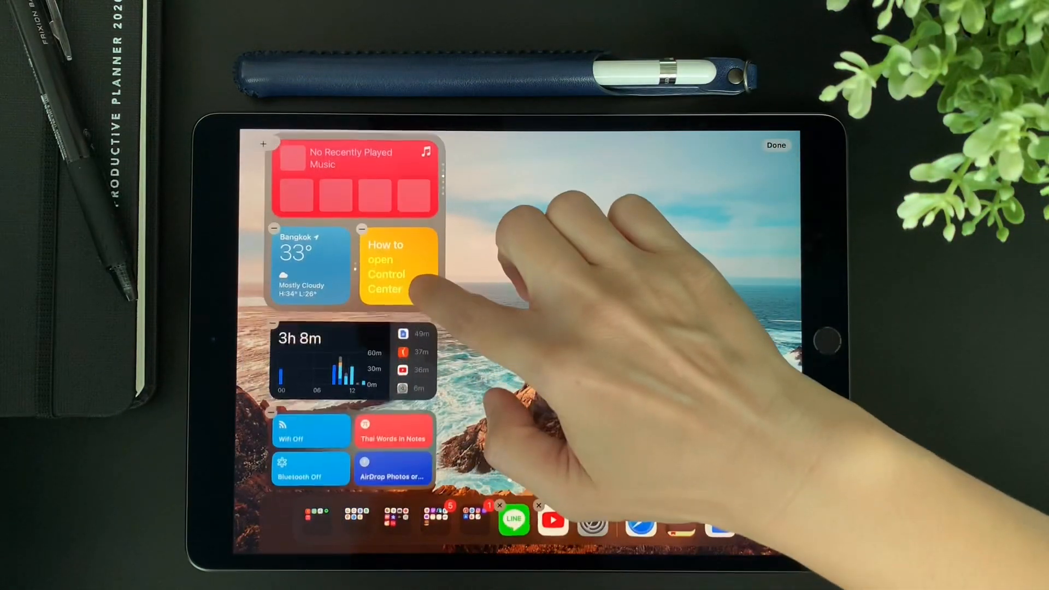
{"action": "scroll", "scroll_direction": "down", "scroll_amount": 3}
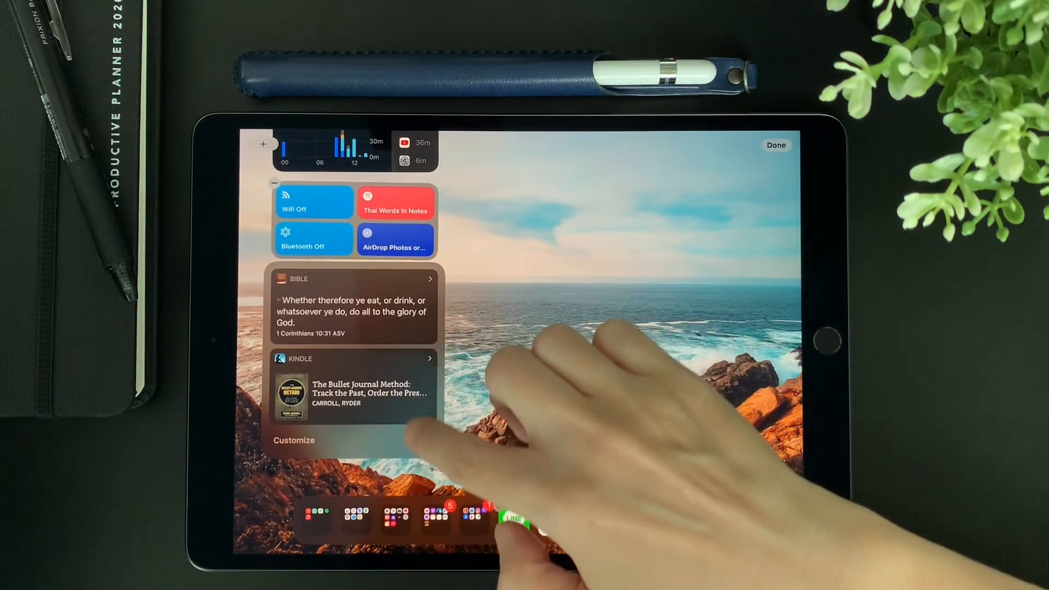
{"action": "left_click", "coordinate": [293, 440]}
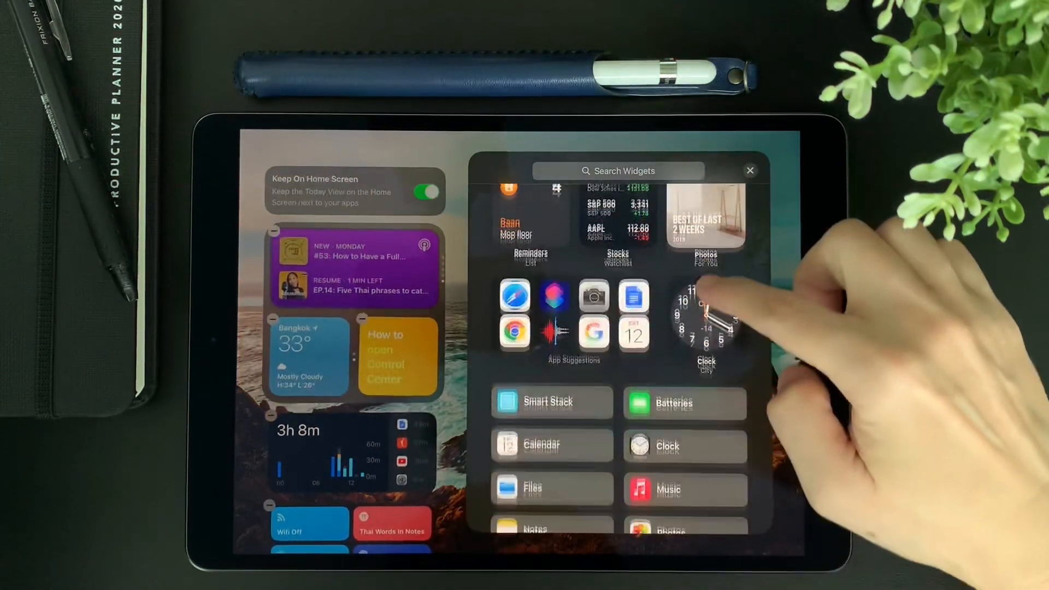
- Choose TV from the widget gallery and swipe through the Up Next widget's size previews
{"action": "scroll", "scroll_direction": "down", "scroll_amount": 3}
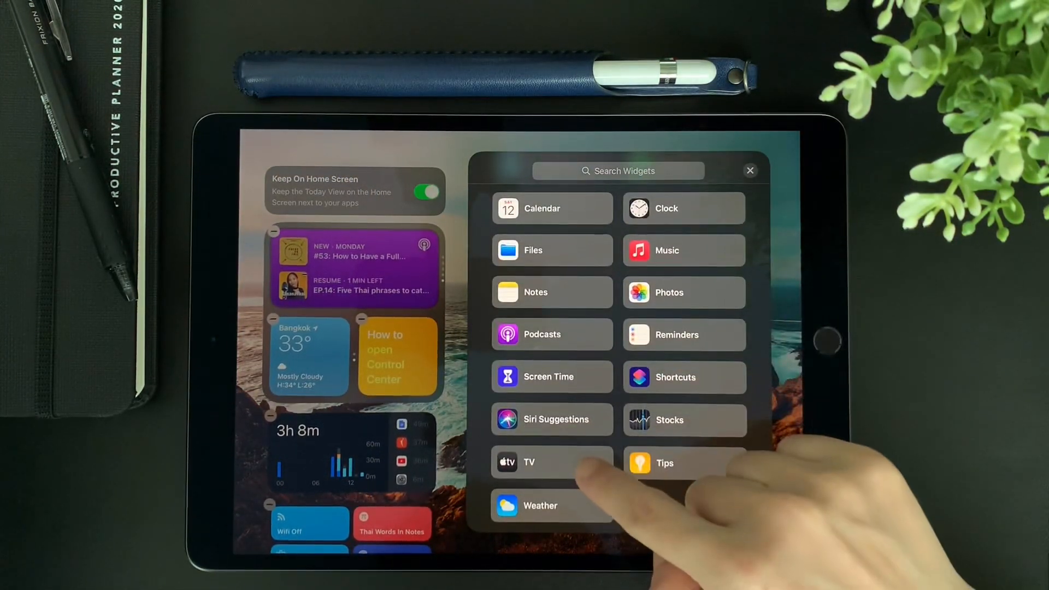
{"action": "left_click", "coordinate": [529, 462]}
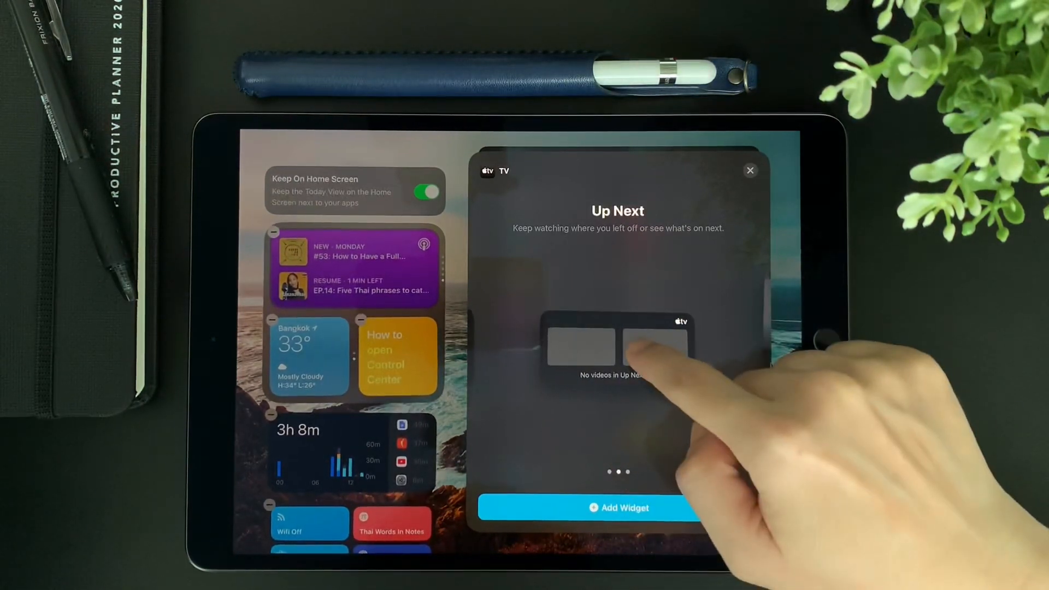
{"action": "left_click", "coordinate": [749, 170]}
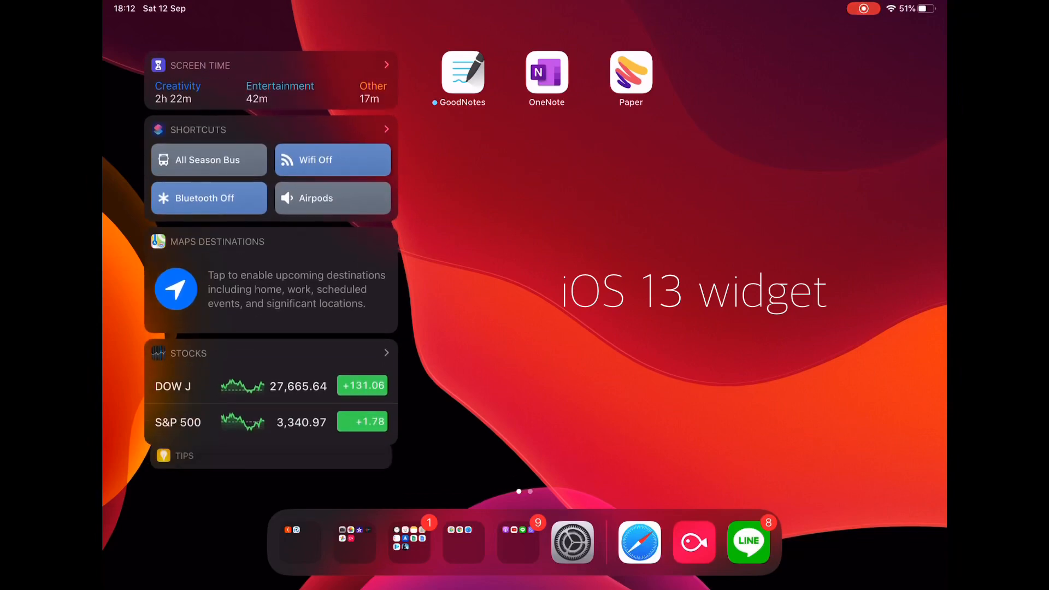
{"action": "left_click", "coordinate": [385, 129]}
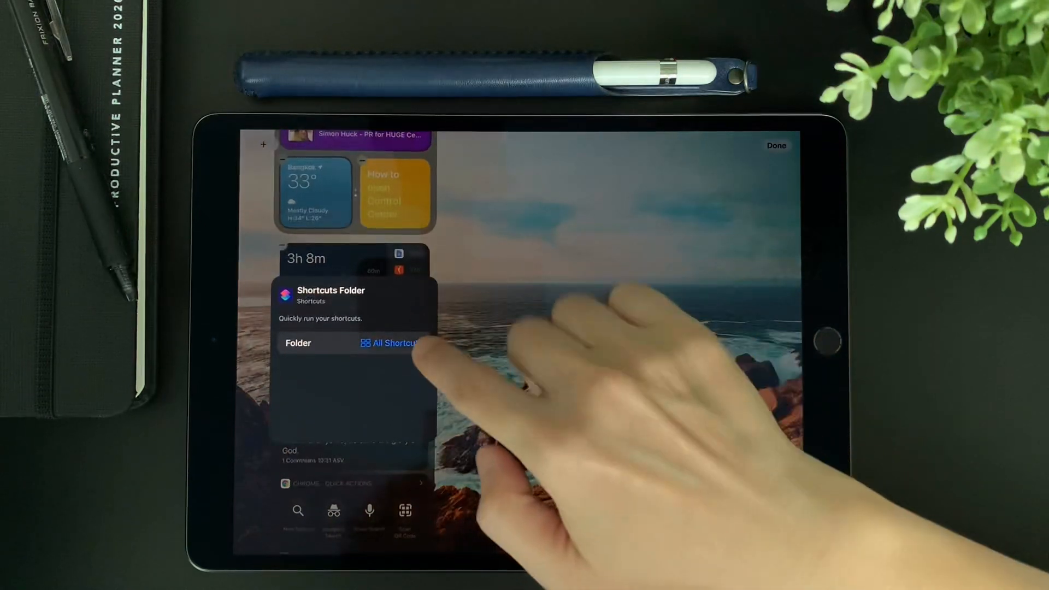
- Set the Shortcuts Folder widget's Folder option to Starter Shortcuts
{"action": "left_click", "coordinate": [392, 342]}
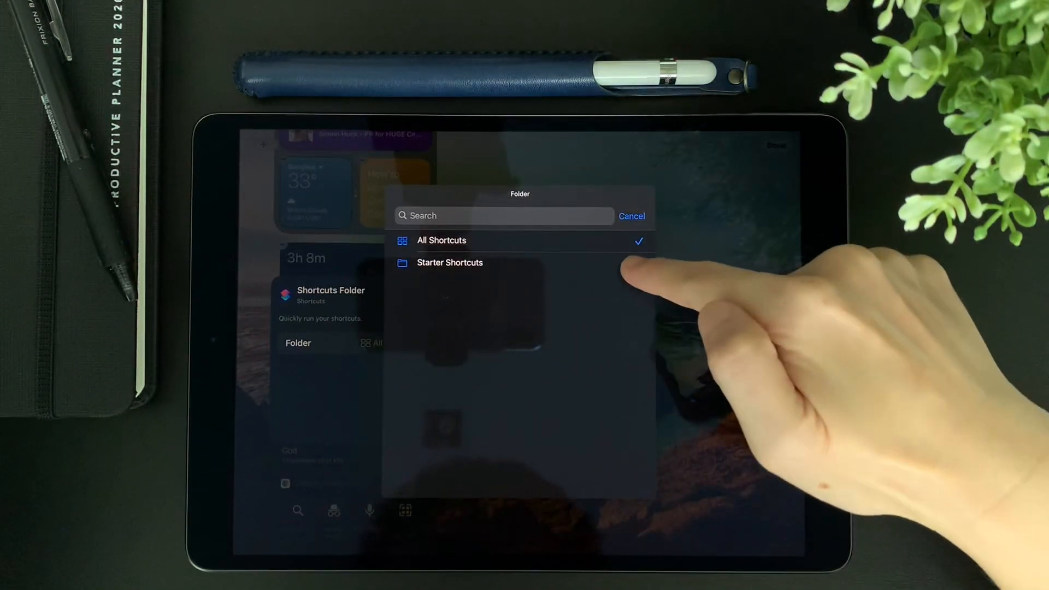
{"action": "left_click", "coordinate": [449, 262]}
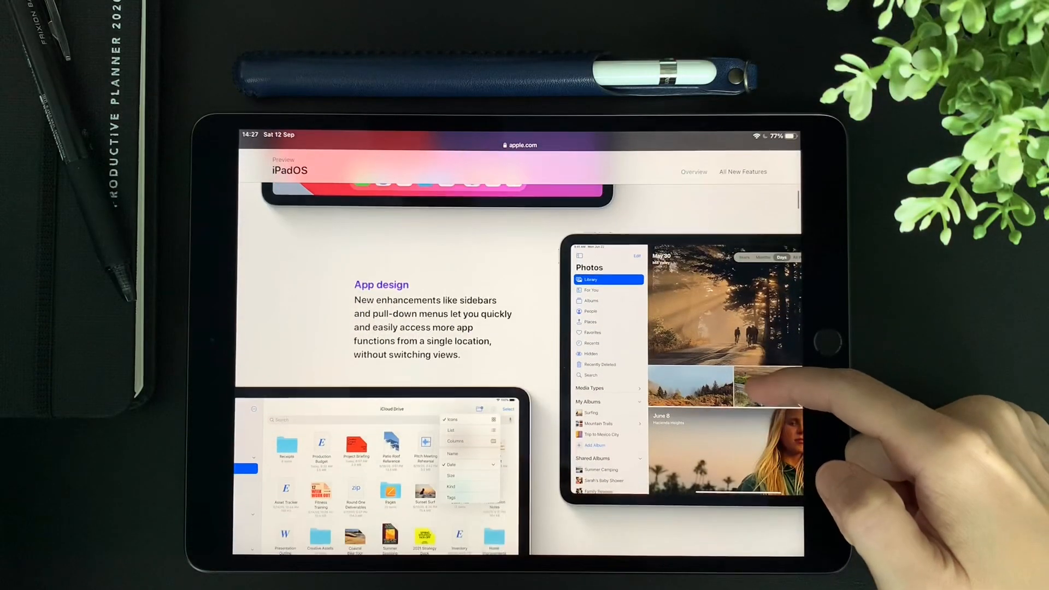
- Scroll the Photos sidebar, then collapse it so the All Photos grid fills the screen
{"action": "scroll", "scroll_direction": "down", "scroll_amount": 3}
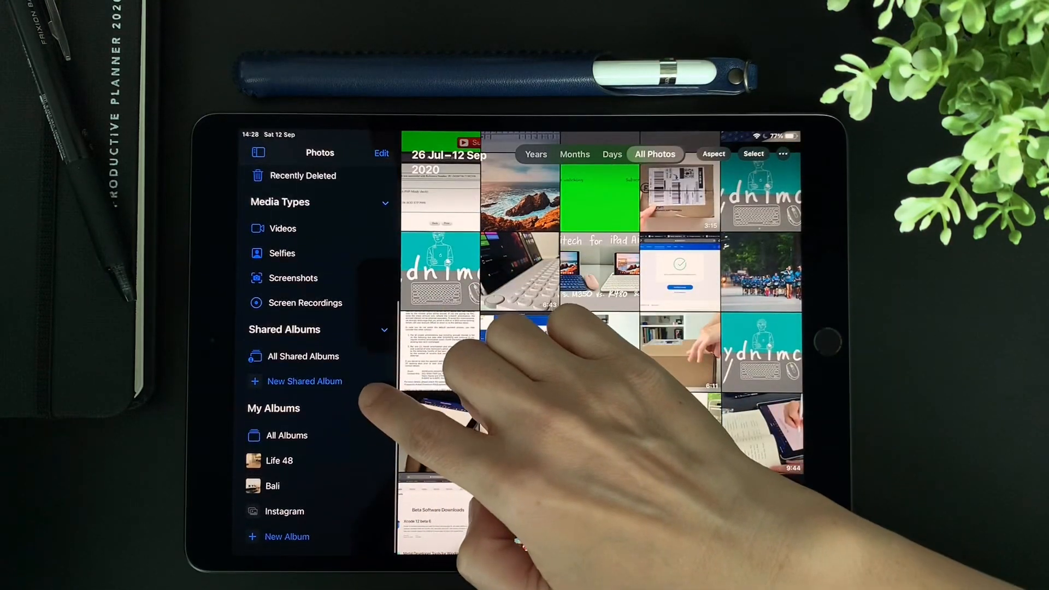
{"action": "scroll", "scroll_direction": "down", "scroll_amount": 3}
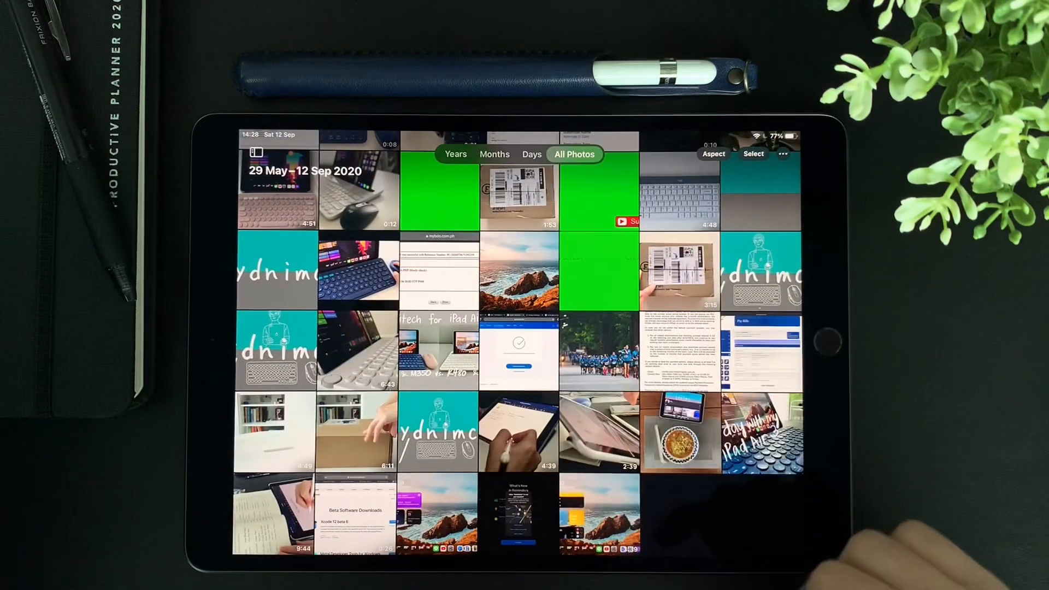
{"action": "type", "text": "f"}
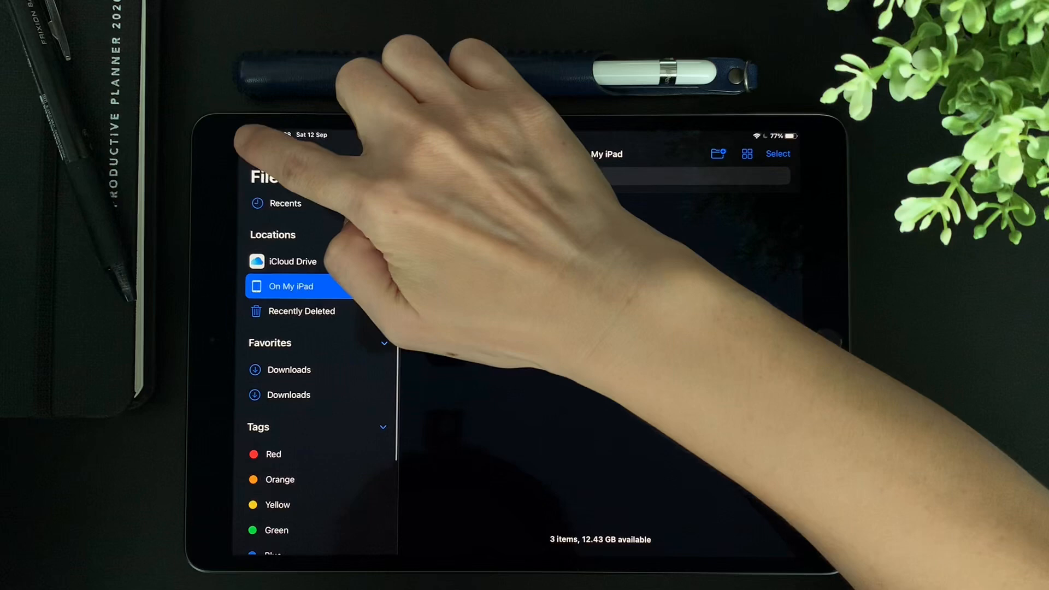
- View the Files sidebar's ••• options, then open the Downloads folder under On My iPad
{"action": "left_click", "coordinate": [286, 286]}
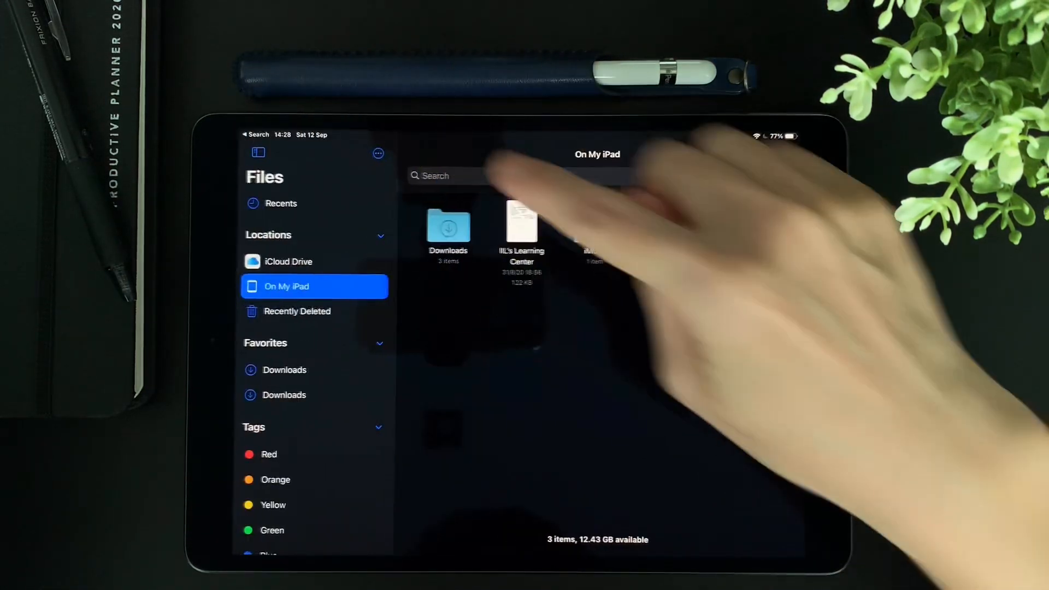
{"action": "left_click", "coordinate": [378, 154]}
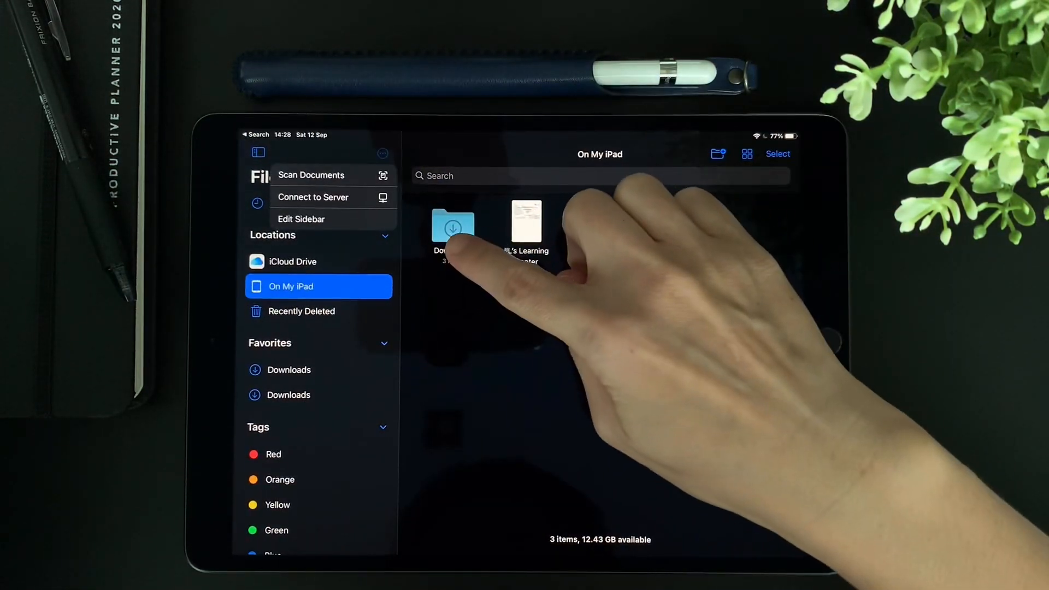
{"action": "left_click", "coordinate": [302, 218]}
{"action": "type", "text": "fil"}
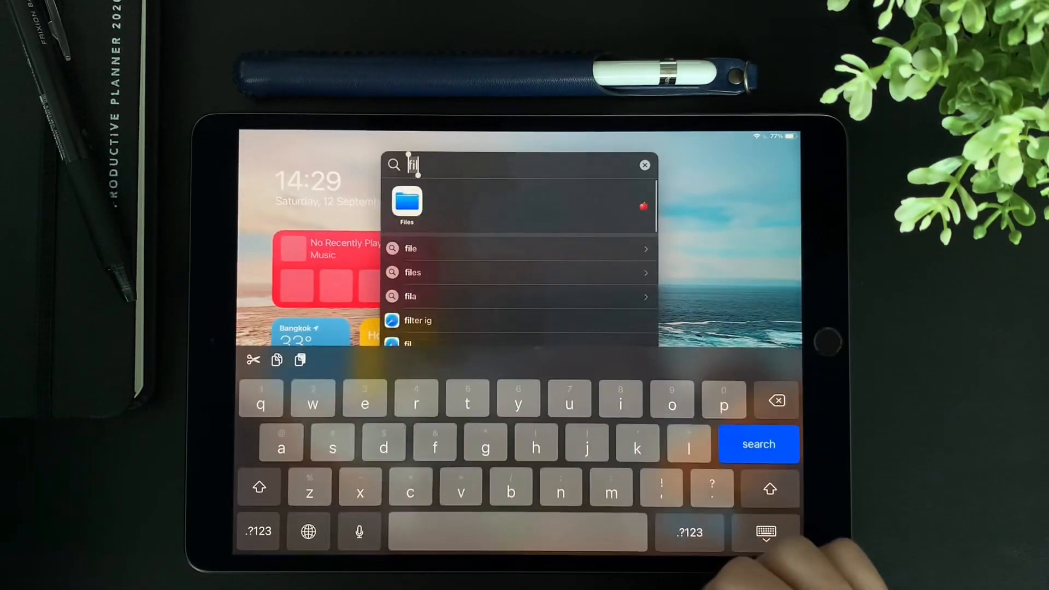
- Hide the keyboard to show the compact Spotlight results for "fil", including the Files app
{"action": "left_click", "coordinate": [645, 165]}
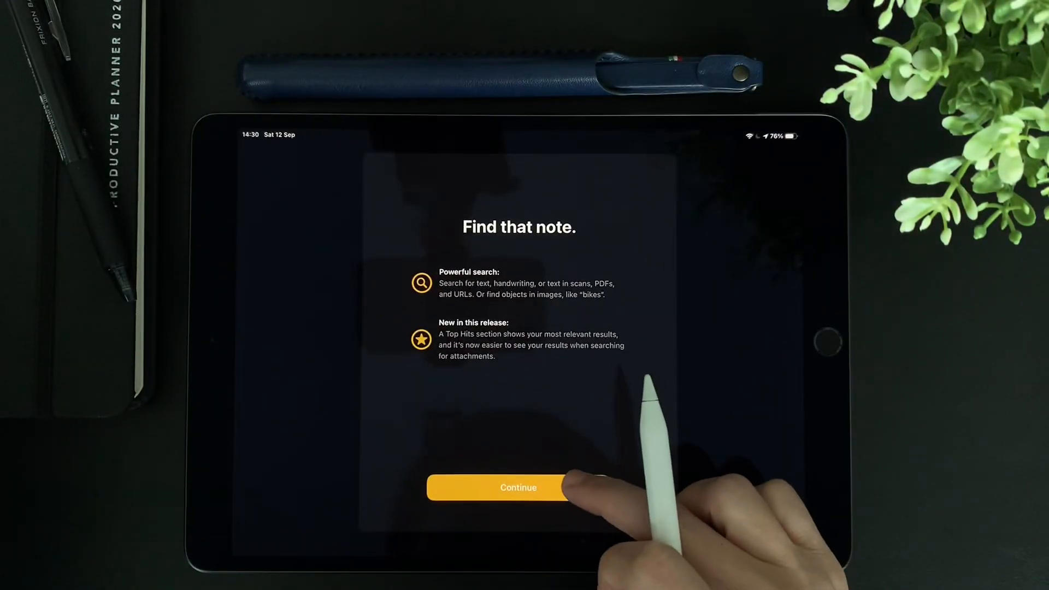
- Continue past the Notes search welcome sheet and insert a table above the handwritten hello YouTube
{"action": "left_click", "coordinate": [518, 487]}
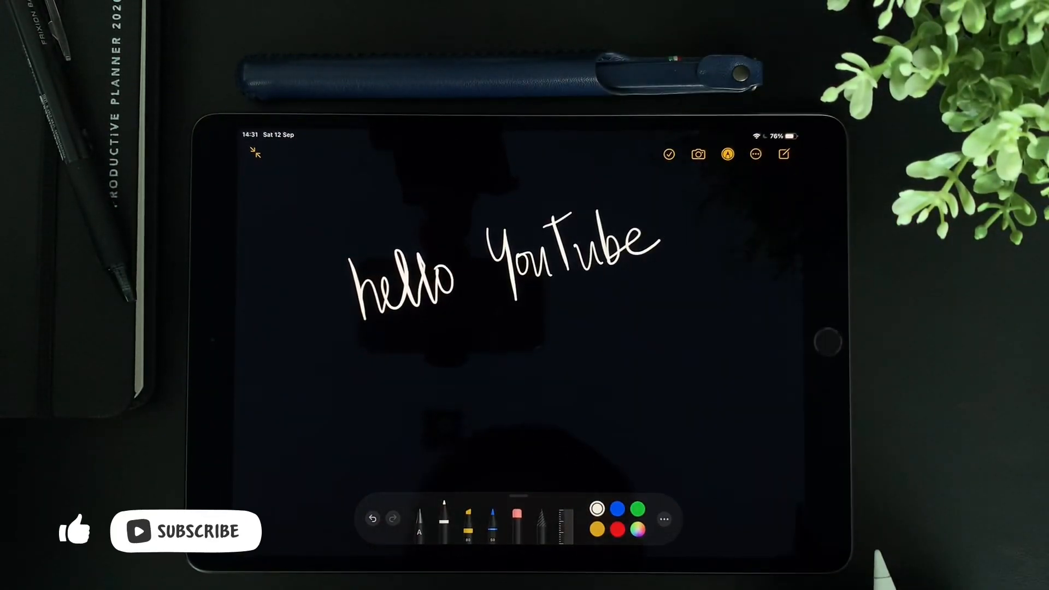
{"action": "left_click", "coordinate": [754, 154]}
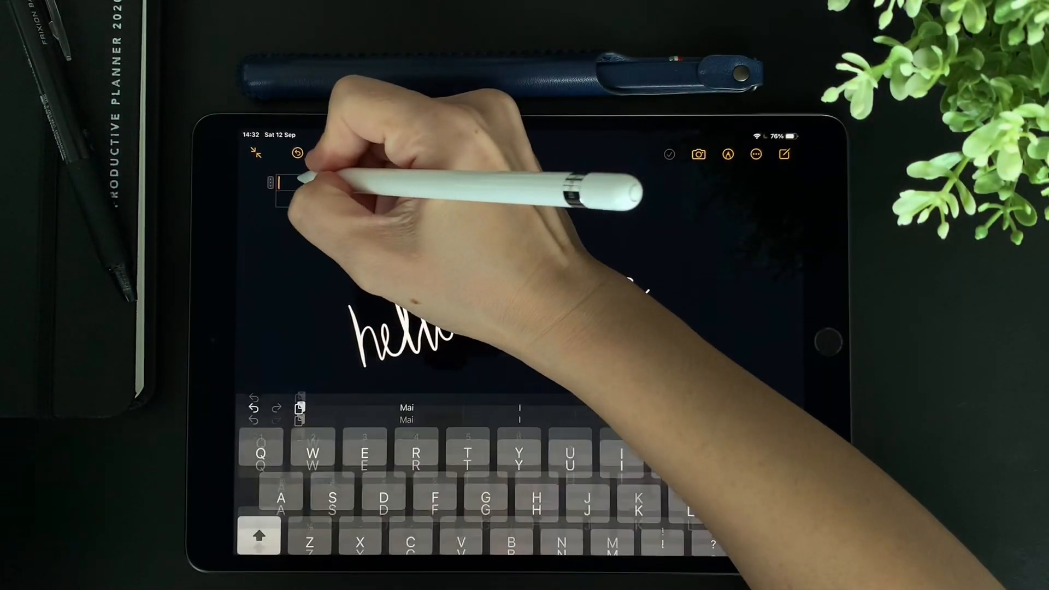
- Handwrite 'Say' into the first table cell with Scribble and act on the circled YouTube handwriting
{"action": "left_click", "coordinate": [728, 154]}
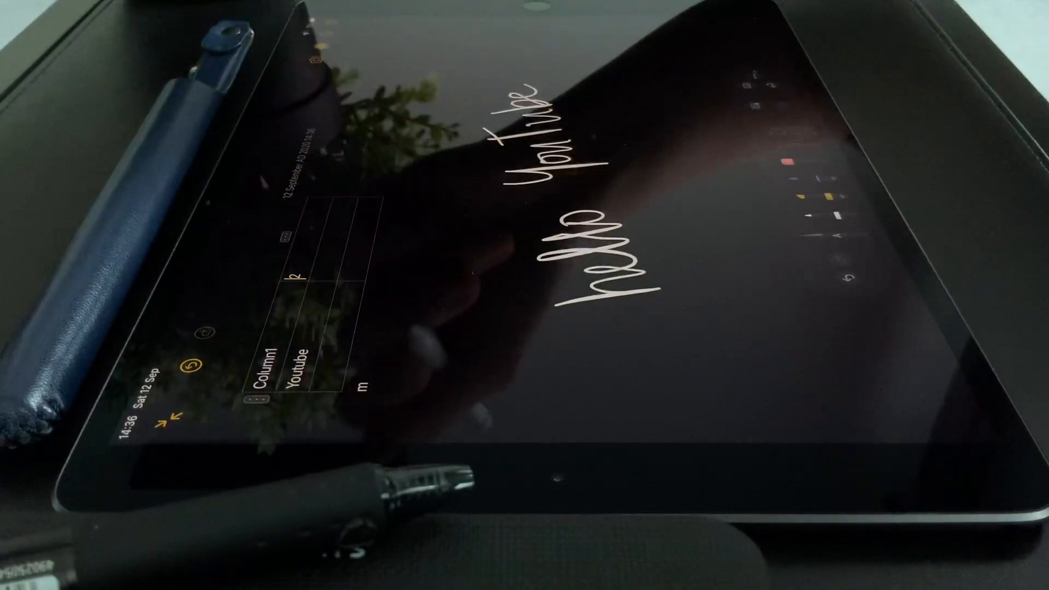
{"action": "type", "text": "Say"}
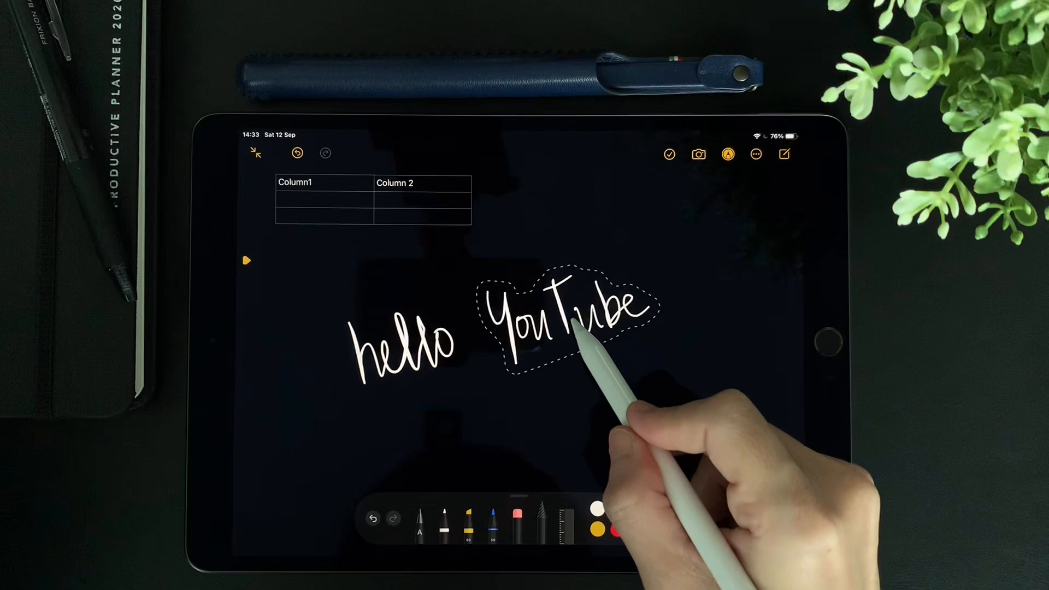
{"action": "left_click", "coordinate": [568, 314]}
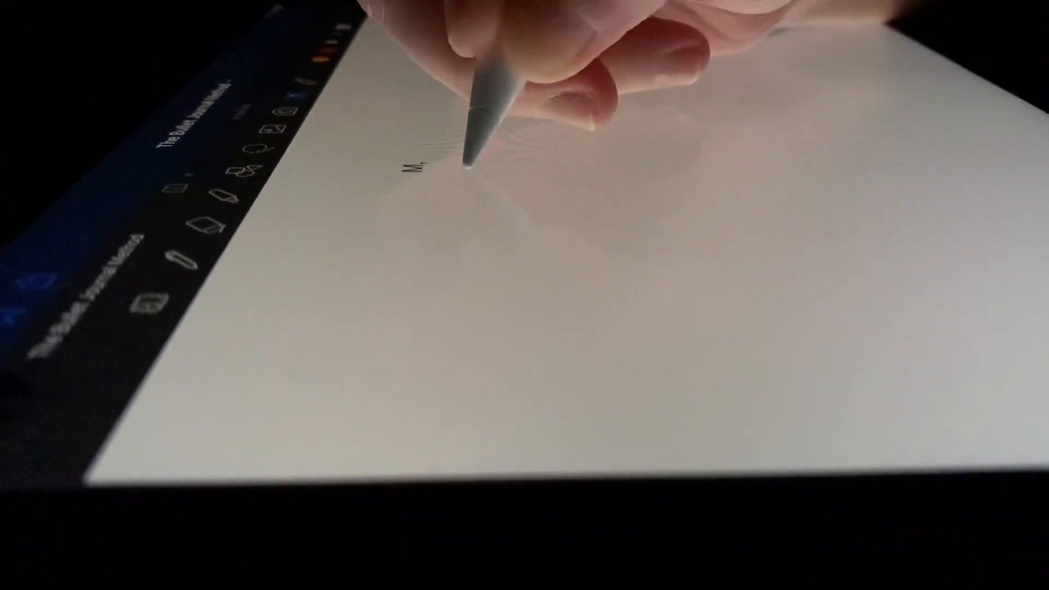
- Place a text box on the blank GoodNotes page and Scribble 'Helo' into it
{"action": "left_click", "coordinate": [482, 171]}
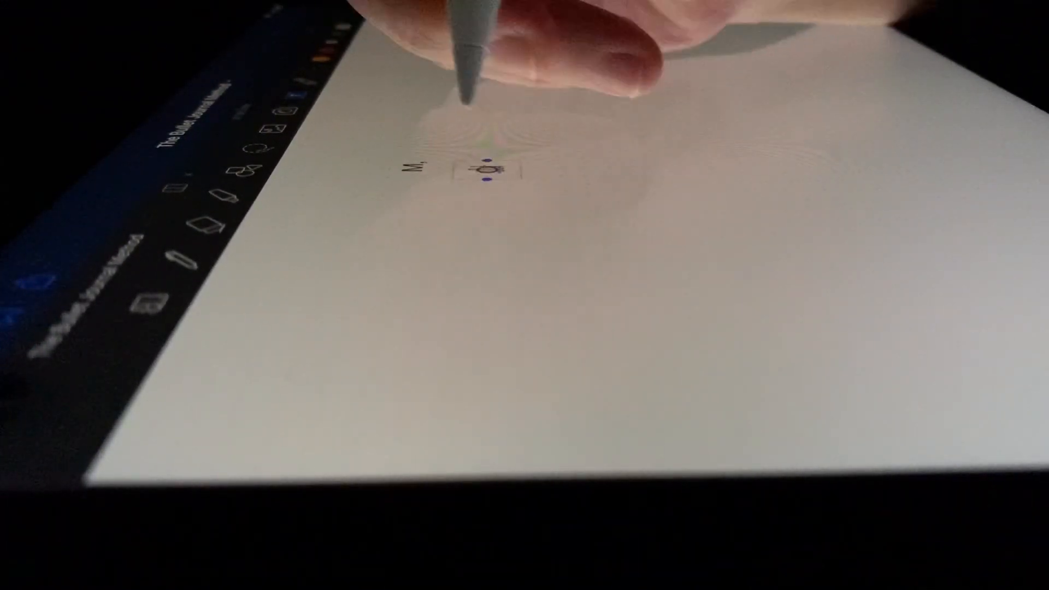
{"action": "type", "text": "Helo"}
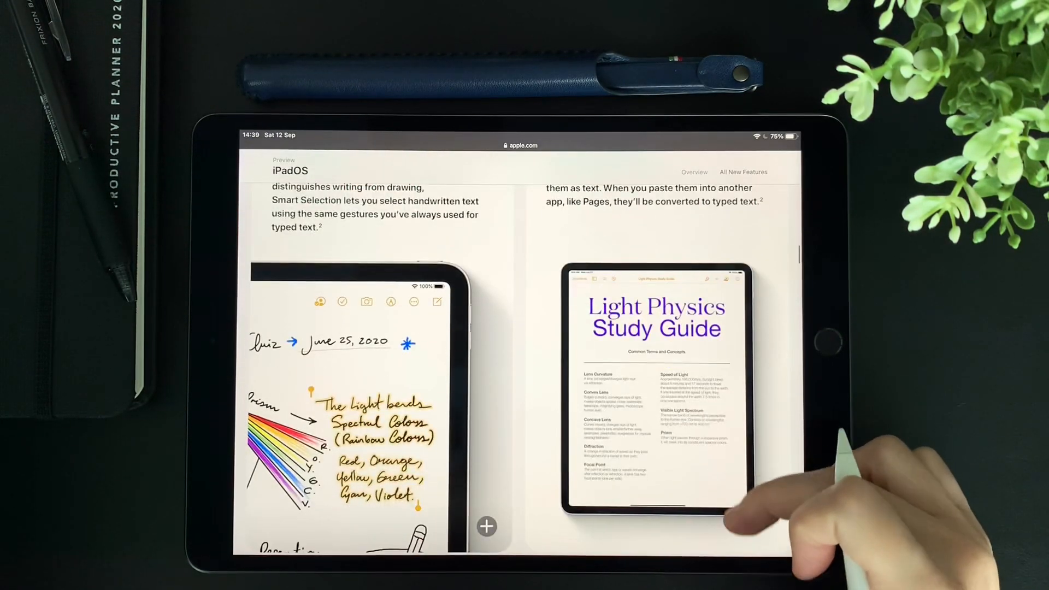
- Scroll the apple.com iPadOS preview down to its Scribble and Smart Selection section
{"action": "scroll", "scroll_direction": "down", "scroll_amount": 3}
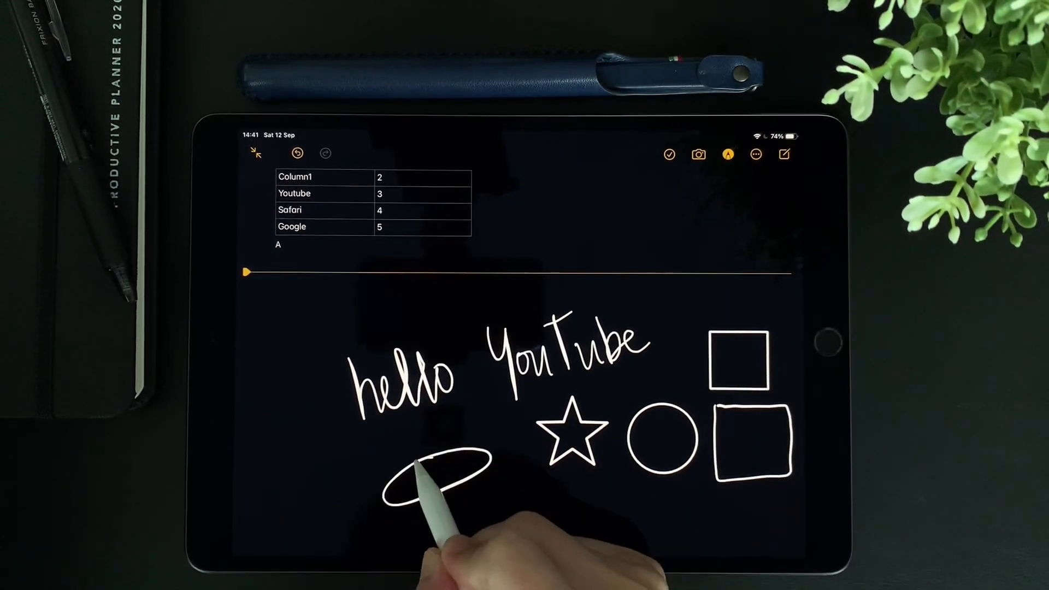
- Draw an oval beneath the handwritten hello so shape recognition cleans it up
{"action": "left_click_drag", "start_coordinate": [481, 522], "coordinate": [589, 469]}
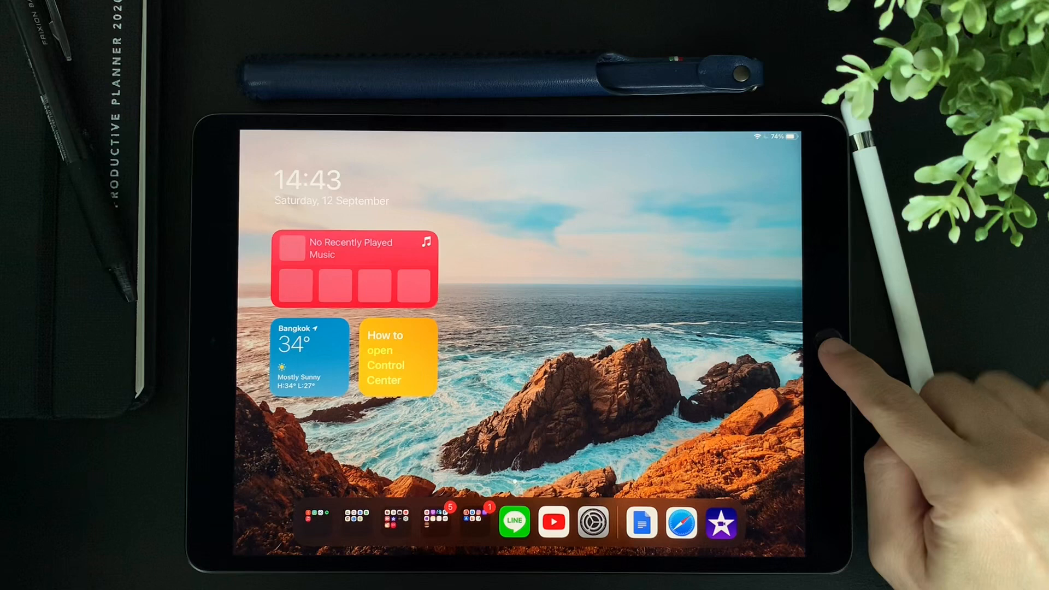
- Summon Siri from the Home button and get the compact Bangkok weather card
{"action": "left_click", "coordinate": [767, 522]}
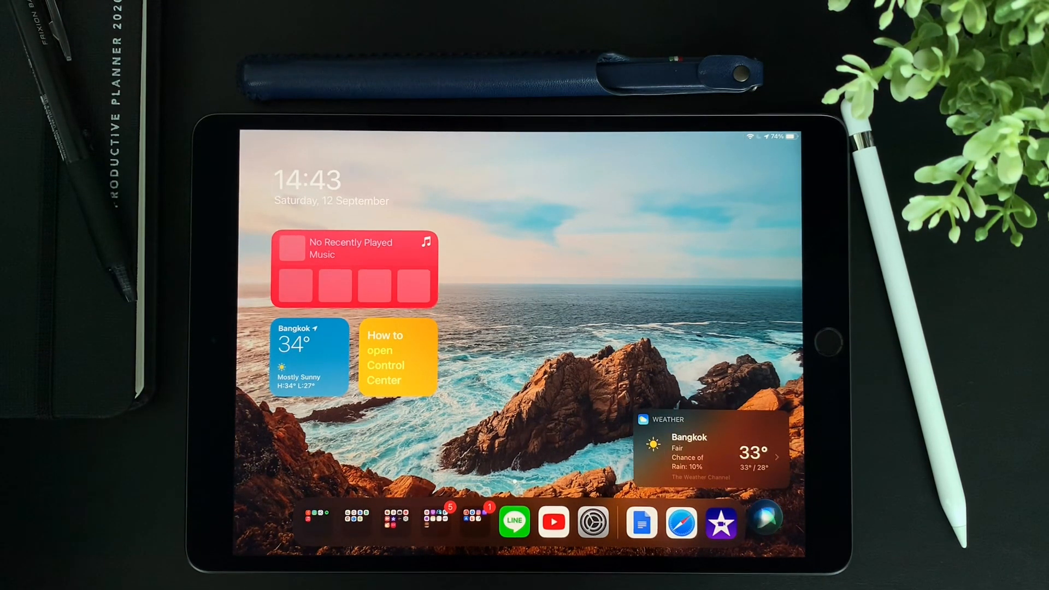
{"action": "left_click", "coordinate": [763, 521]}
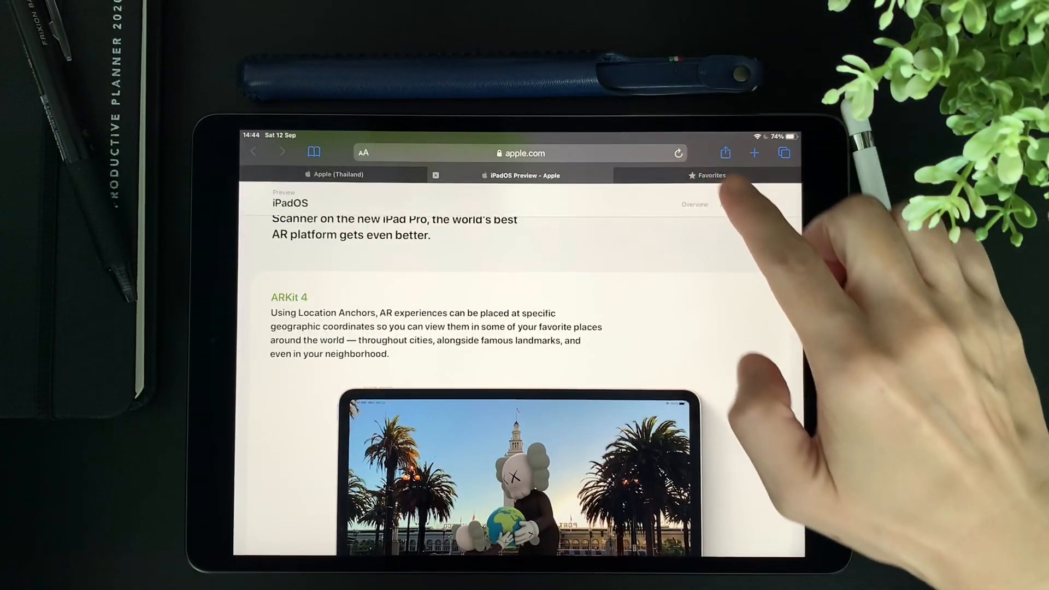
- Reach the page footnotes and select 'Available' in note 9, extending the selection across the footnote
{"action": "left_click", "coordinate": [783, 153]}
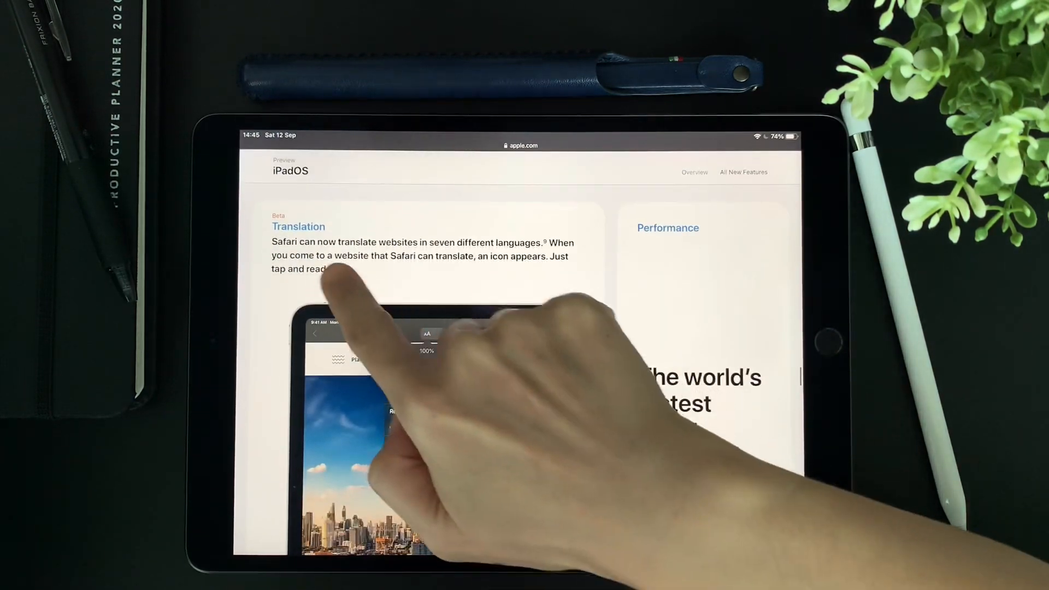
{"action": "scroll", "scroll_direction": "down", "scroll_amount": 3}
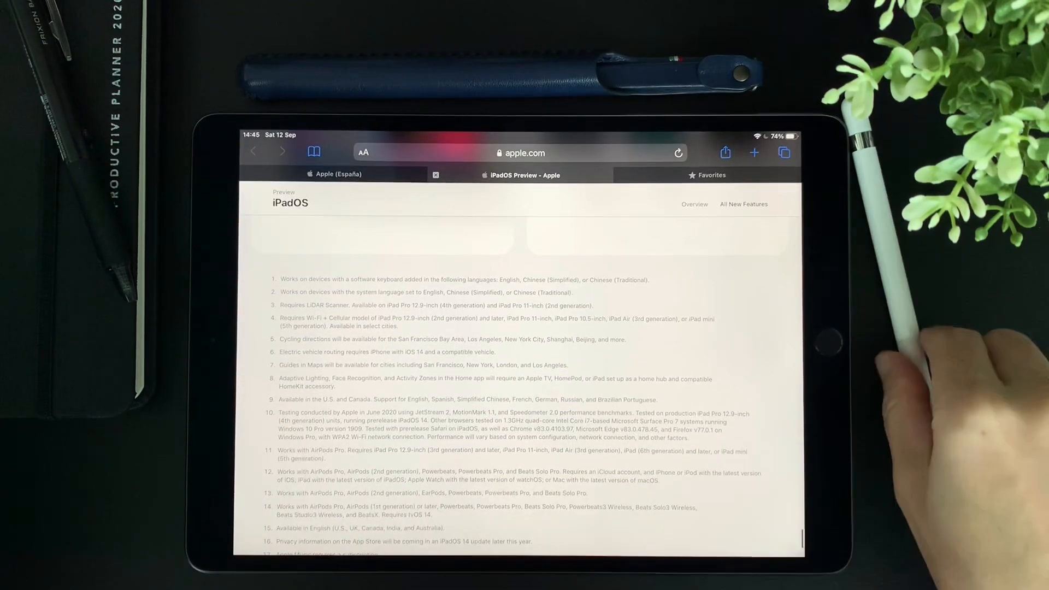
{"action": "double_click", "coordinate": [291, 400]}
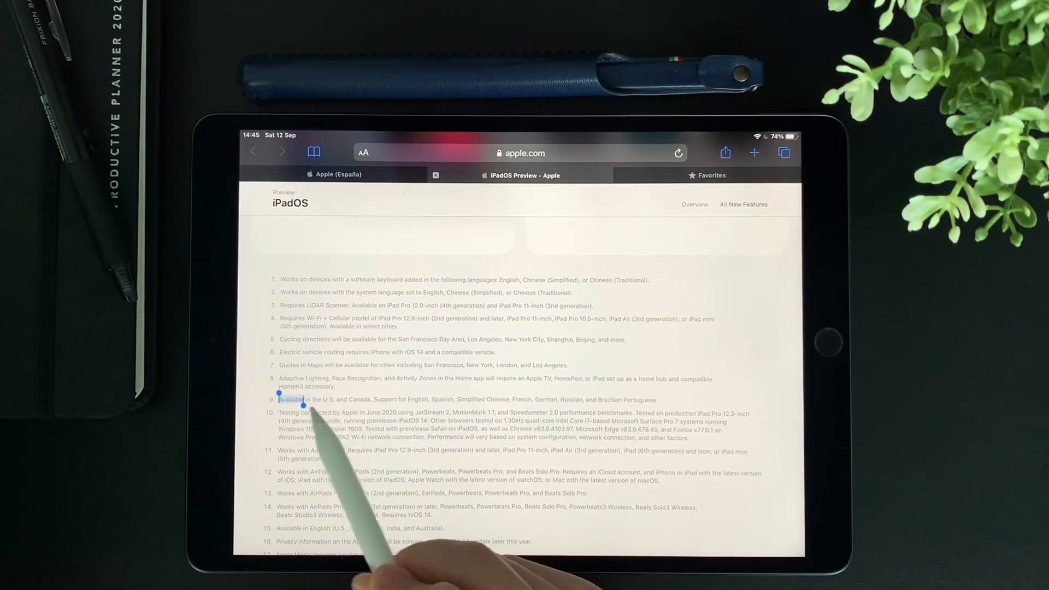
{"action": "left_click_drag", "start_coordinate": [303, 400], "coordinate": [659, 400]}
{"action": "type", "text": "voice"}
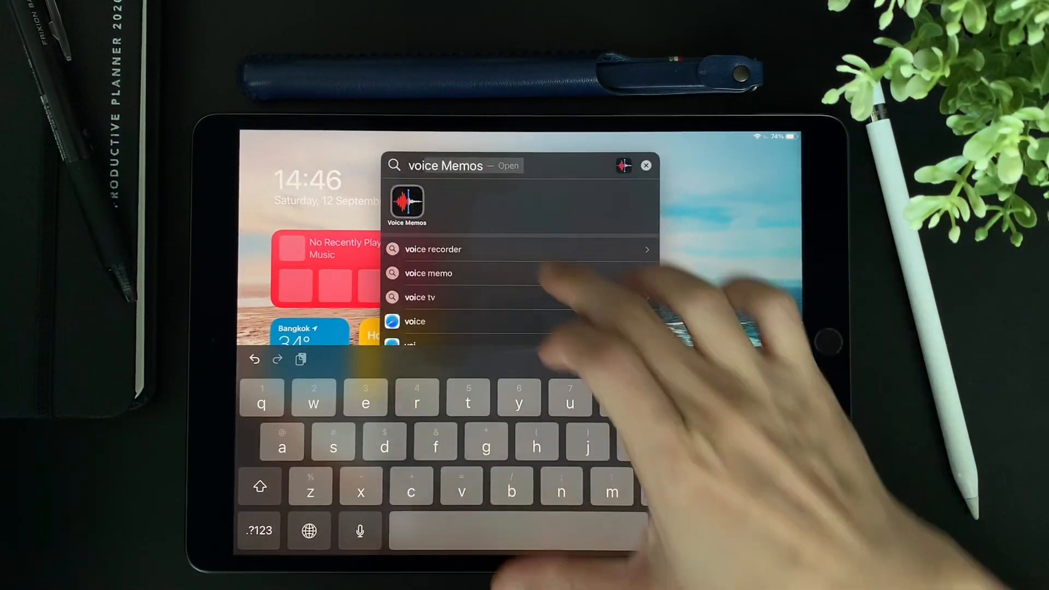
- Launch Voice Memos from Spotlight and capture a short recording saved as New Recording 3
{"action": "left_click", "coordinate": [406, 204]}
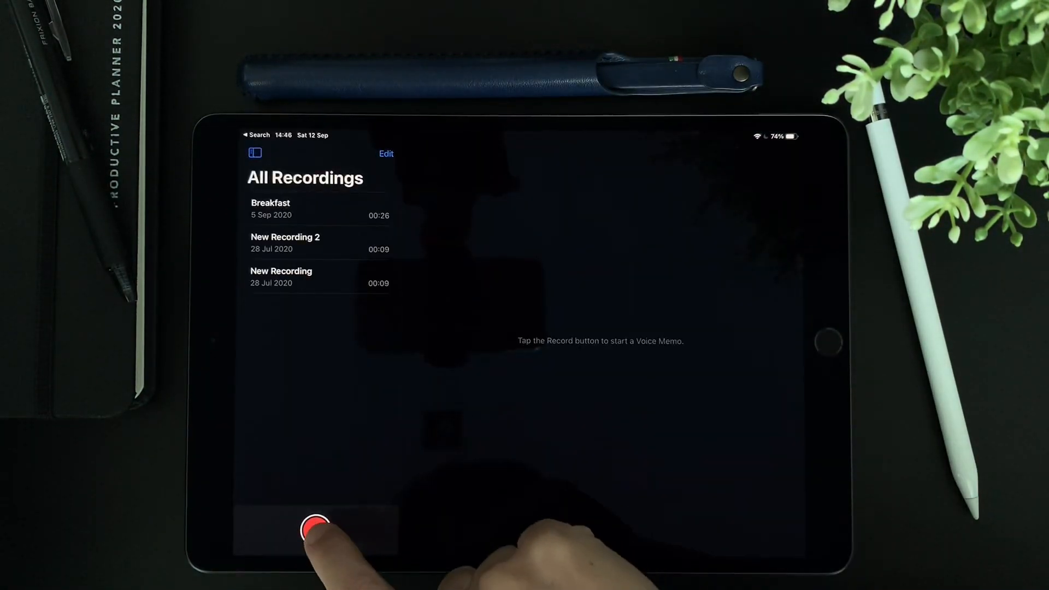
{"action": "left_click", "coordinate": [314, 526]}
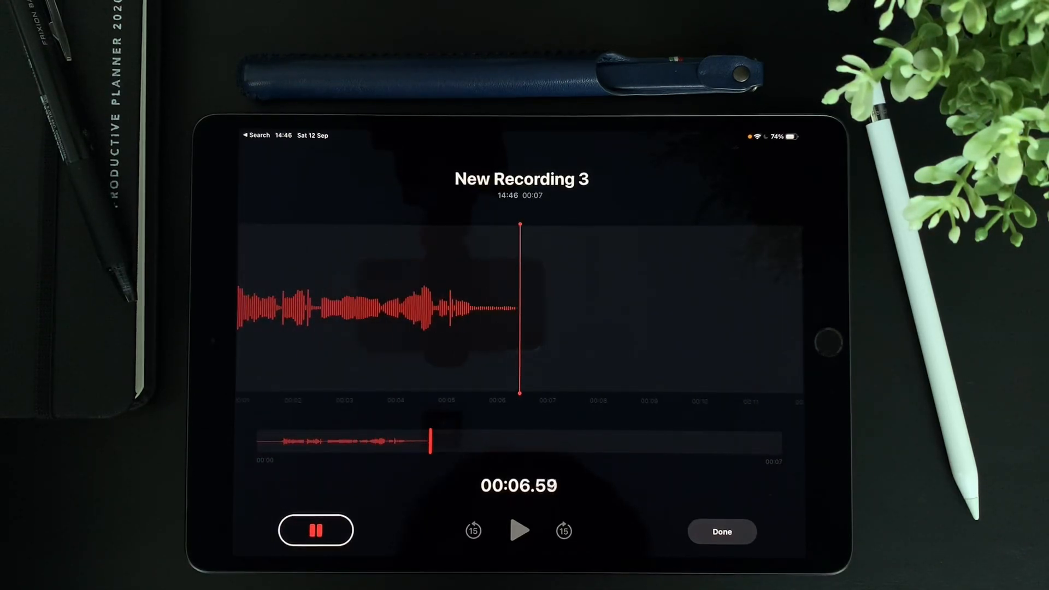
{"action": "left_click", "coordinate": [721, 531]}
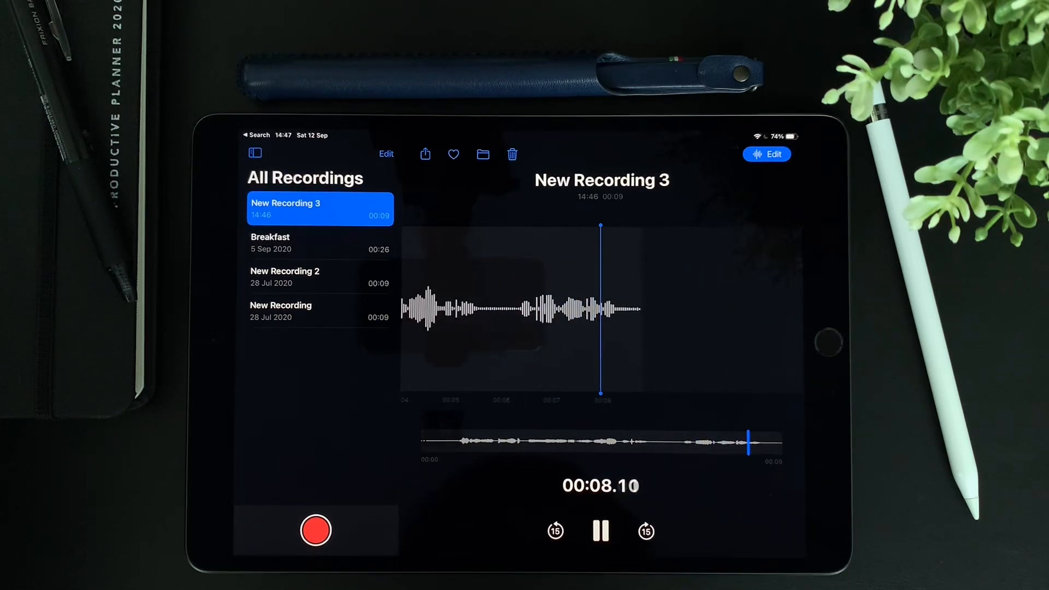
- Edit New Recording 3, switch on Enhance and play back the cleaned-up audio
{"action": "left_click", "coordinate": [766, 154]}
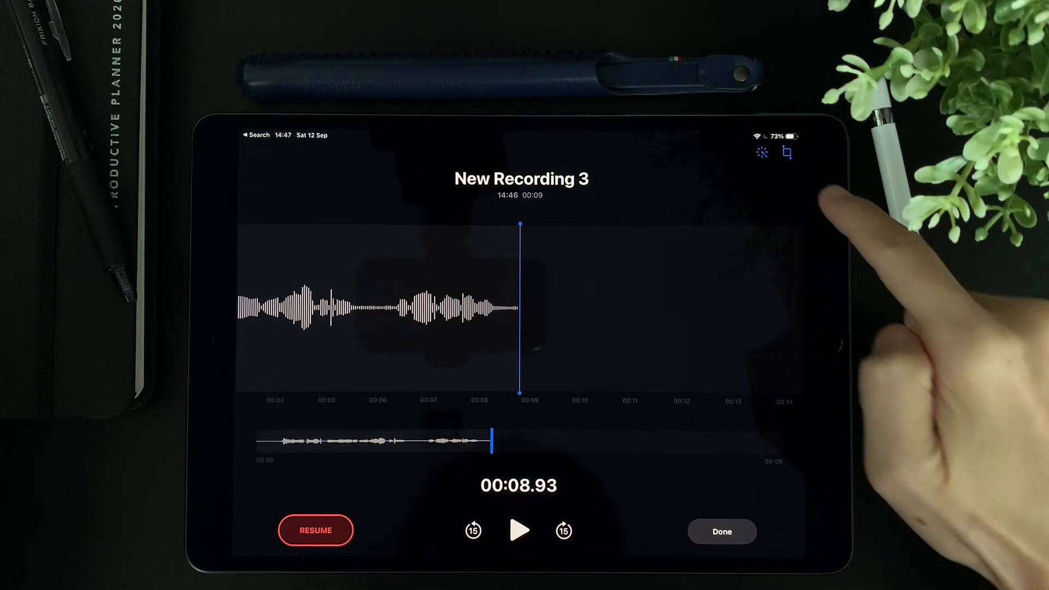
{"action": "left_click", "coordinate": [519, 531]}
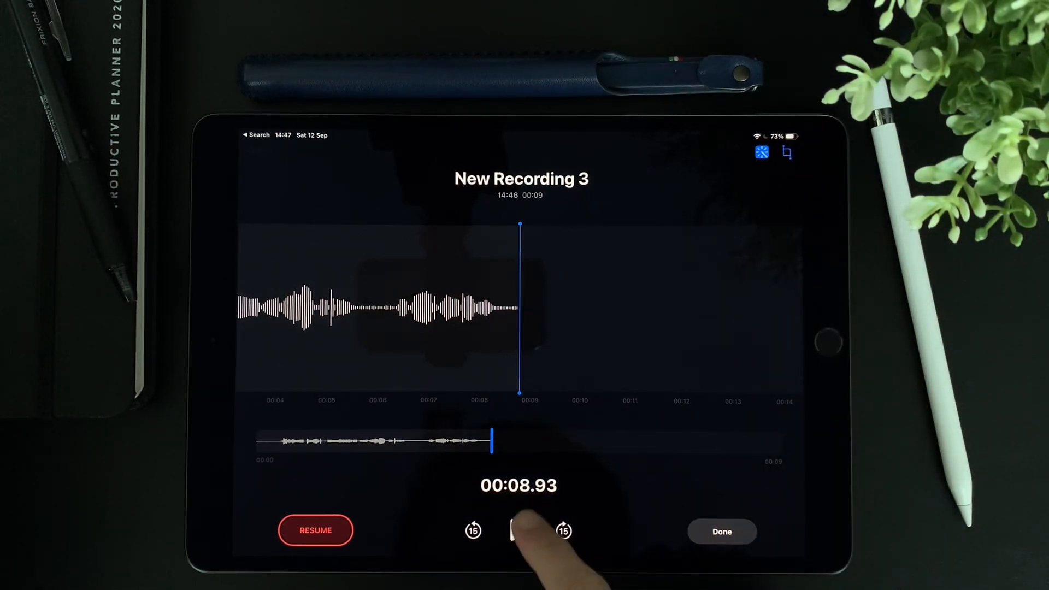
{"action": "left_click", "coordinate": [517, 531]}
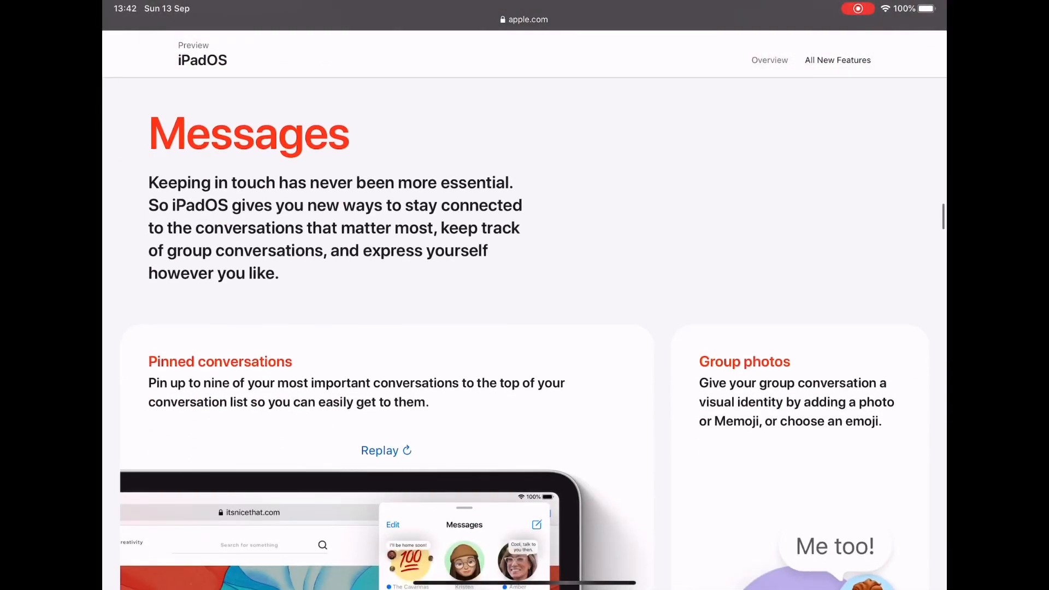
- Scroll the iPadOS preview past Messages to the Home section's Activity Zones and Face Recognition
{"action": "scroll", "scroll_direction": "down", "scroll_amount": 3}
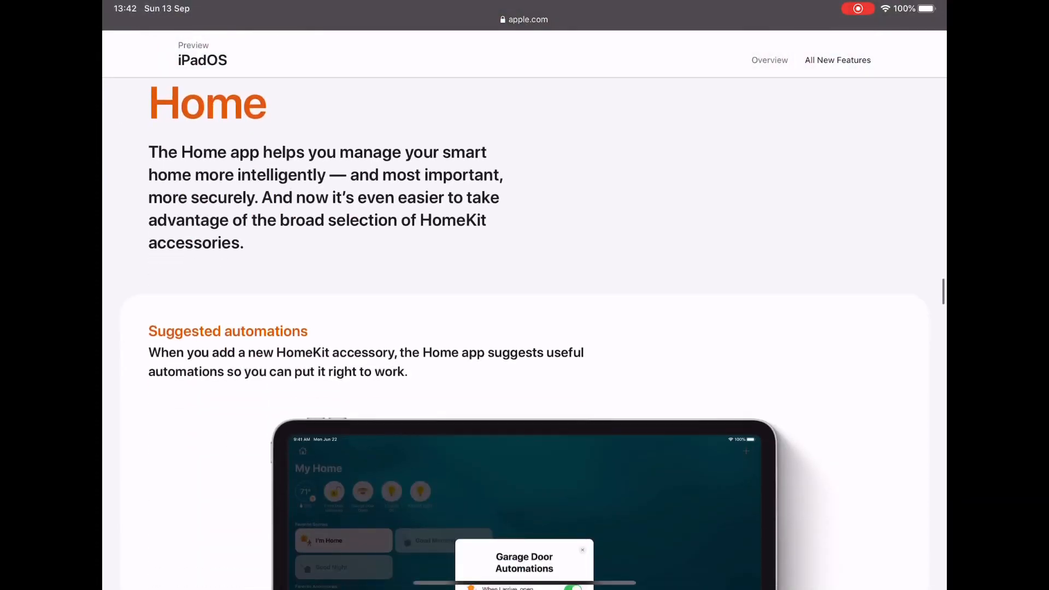
{"action": "scroll", "scroll_direction": "down", "scroll_amount": 3}
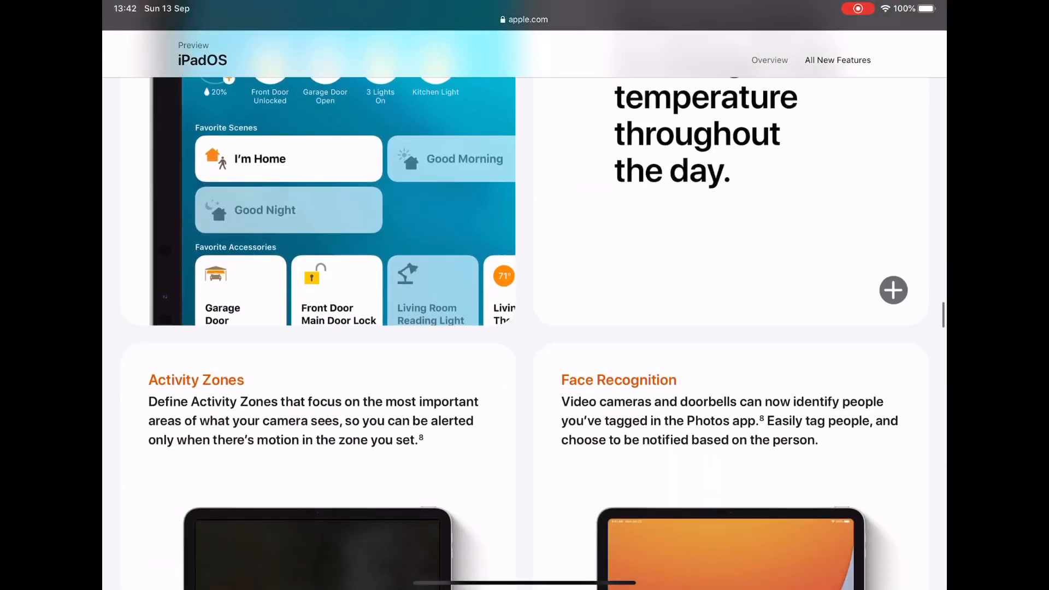